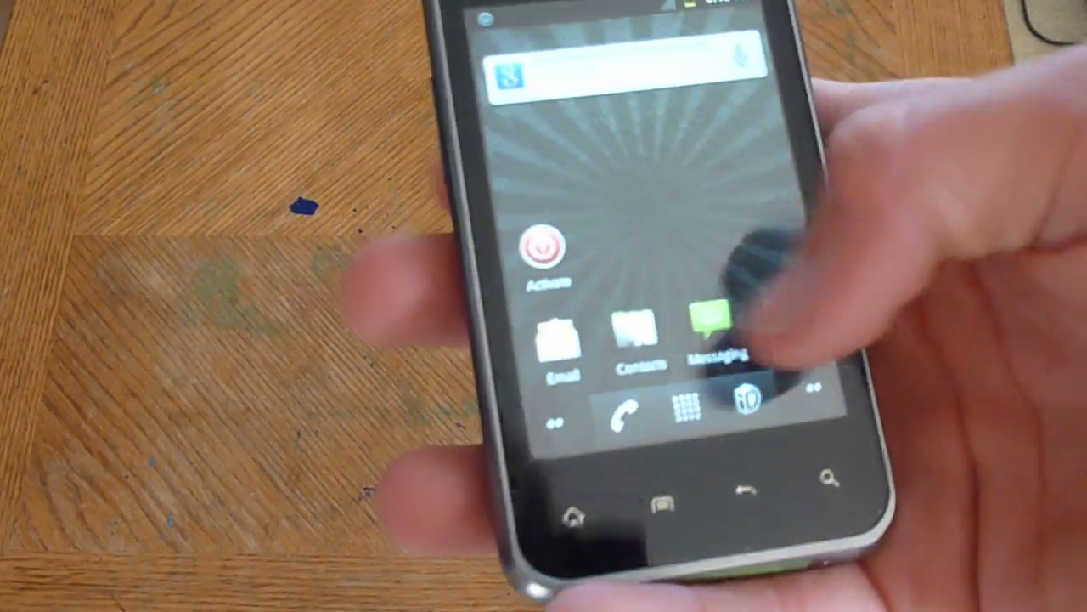
{"action": "left_click", "coordinate": [713, 331]}
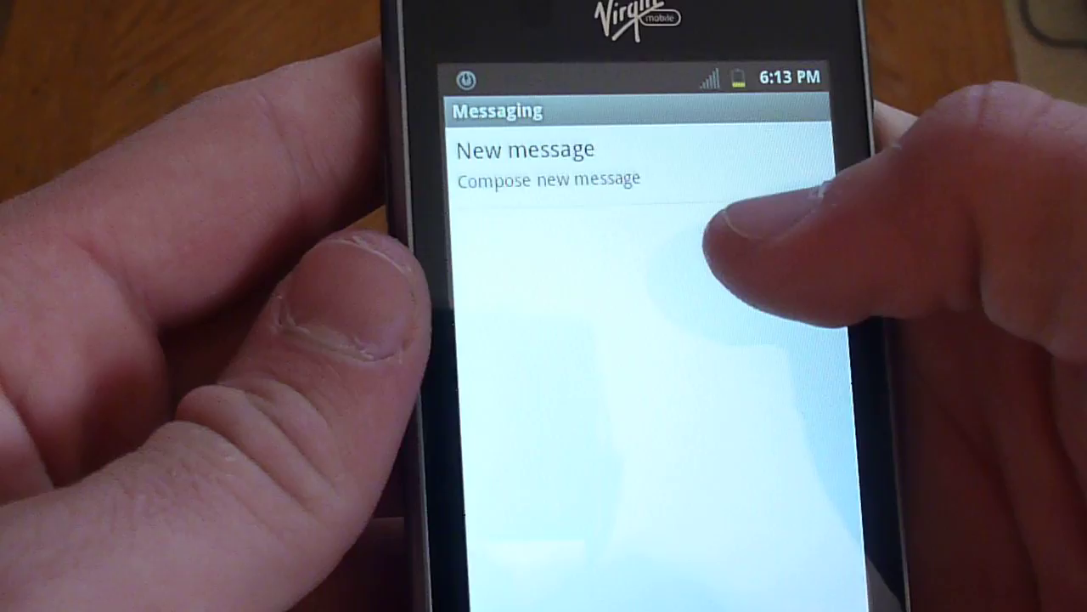